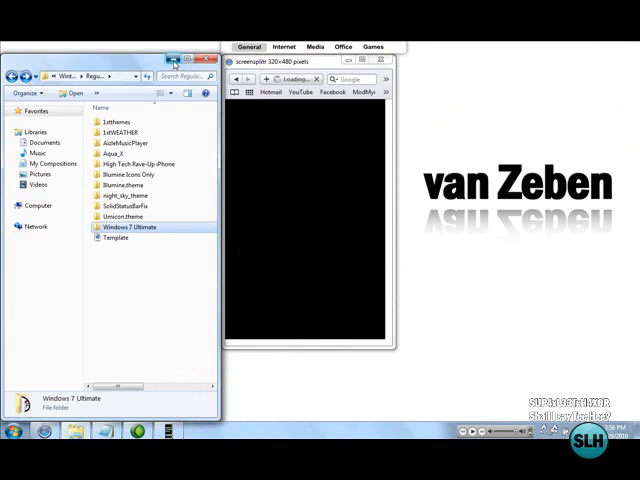
Step: Minimize all open windows to reveal the bare Windows 7 desktop wallpaper
left_click(172, 60)
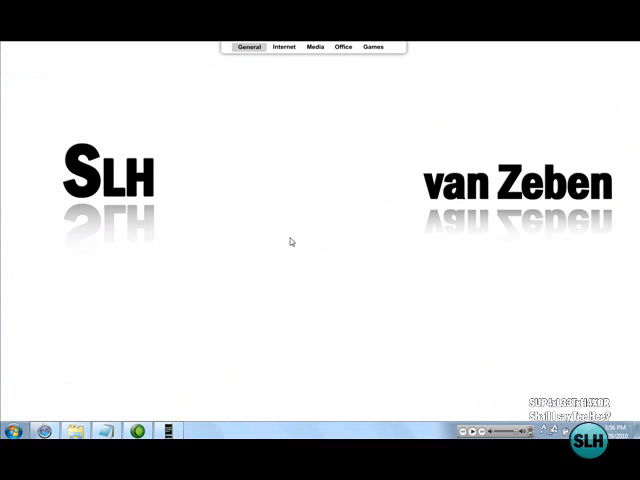
mouse_move(40, 338)
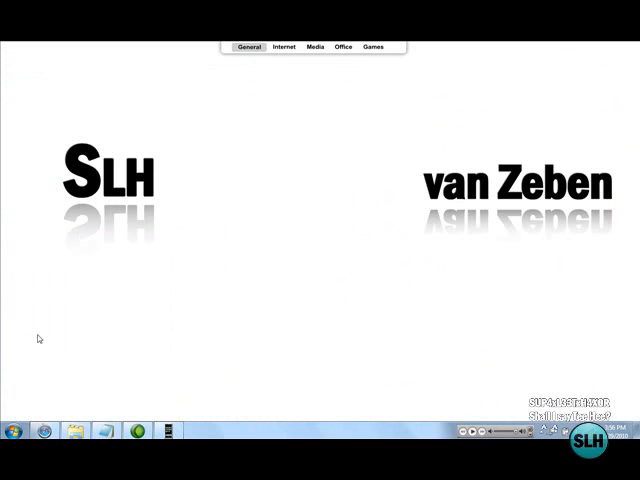
mouse_move(64, 408)
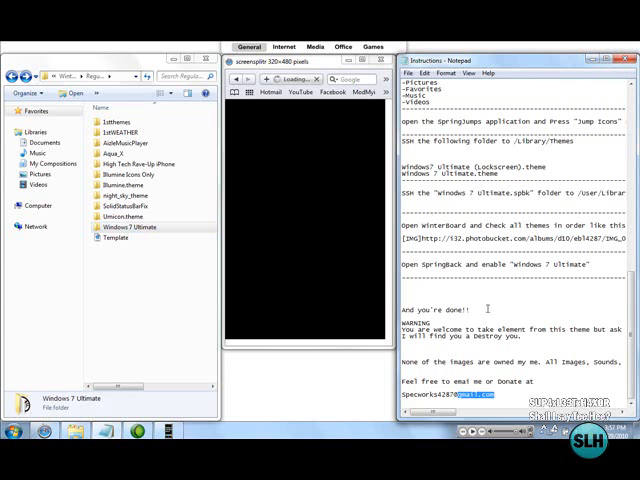
mouse_move(388, 272)
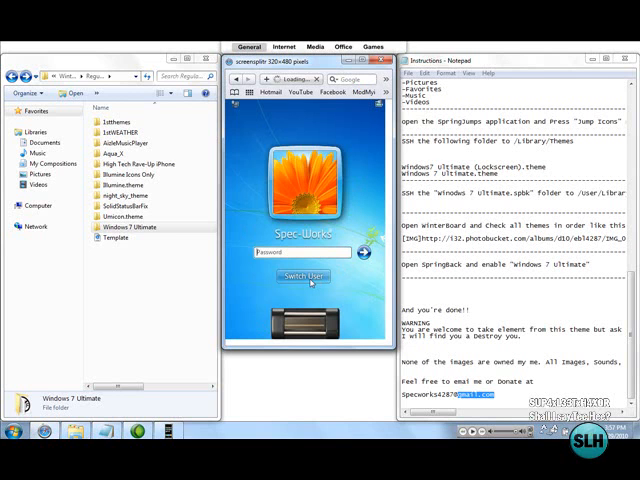
Step: Switch the themed lock screen from the default user to the Guest account login
left_click(304, 276)
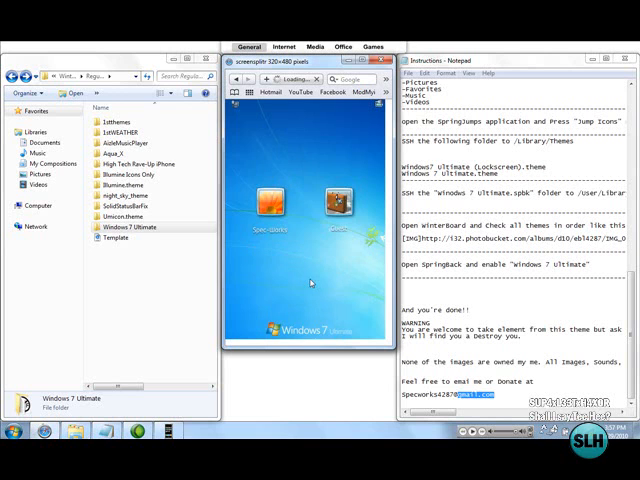
left_click(334, 204)
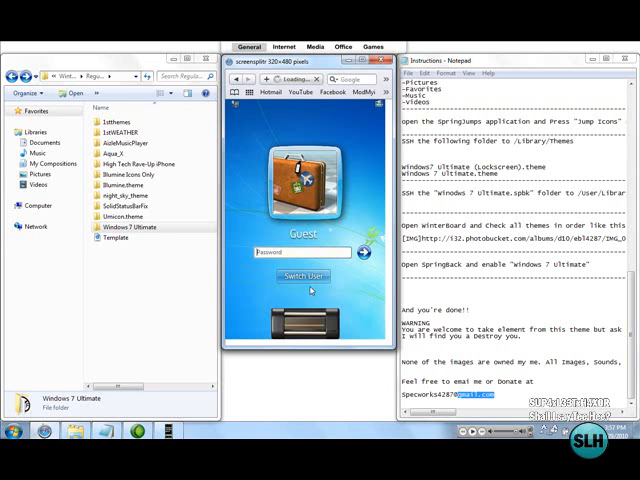
mouse_move(308, 320)
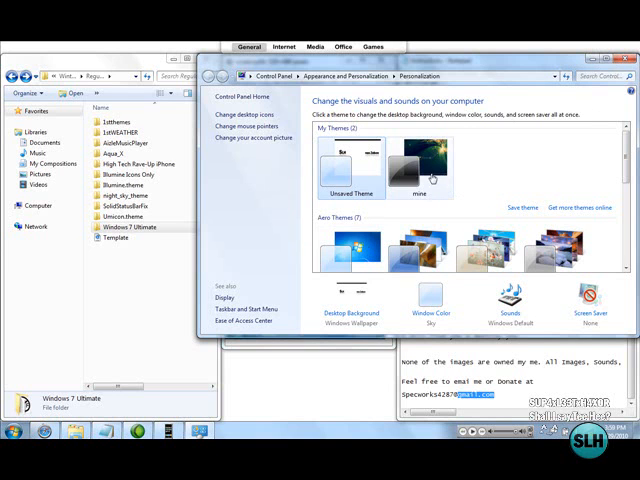
mouse_move(584, 68)
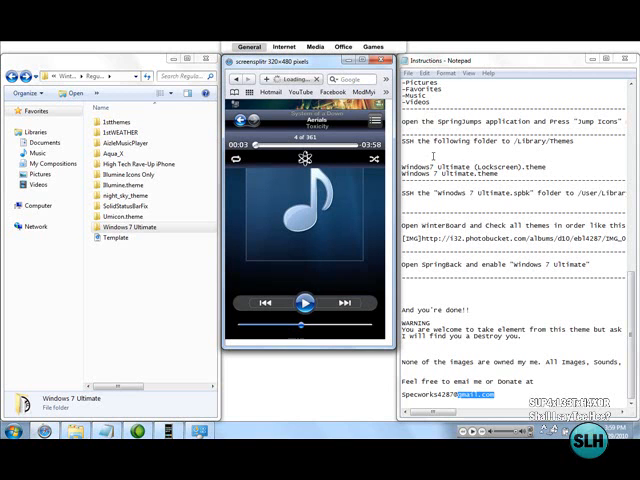
Step: Pause and resume the current song twice in the themed Now Playing music player
left_click(304, 302)
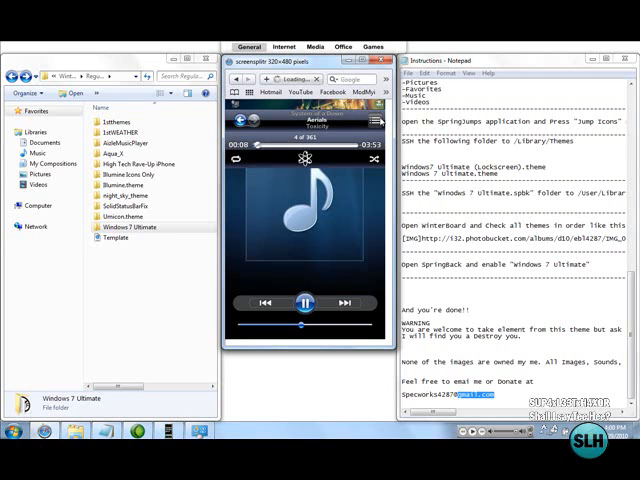
left_click(304, 304)
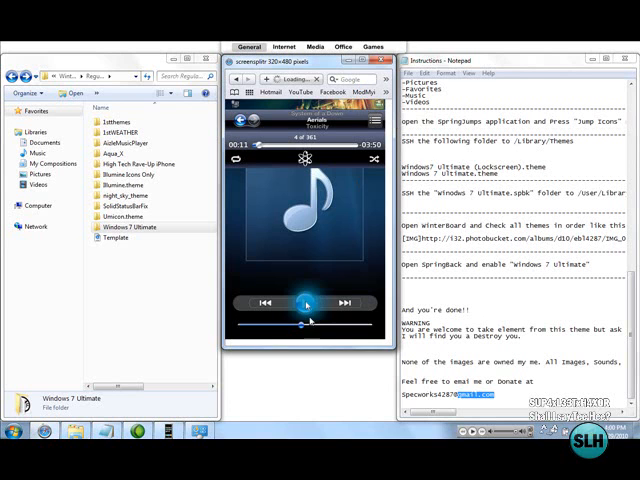
left_click(308, 302)
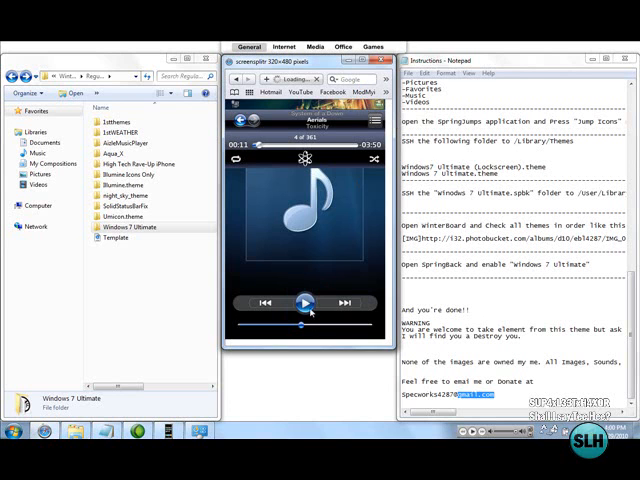
left_click(304, 302)
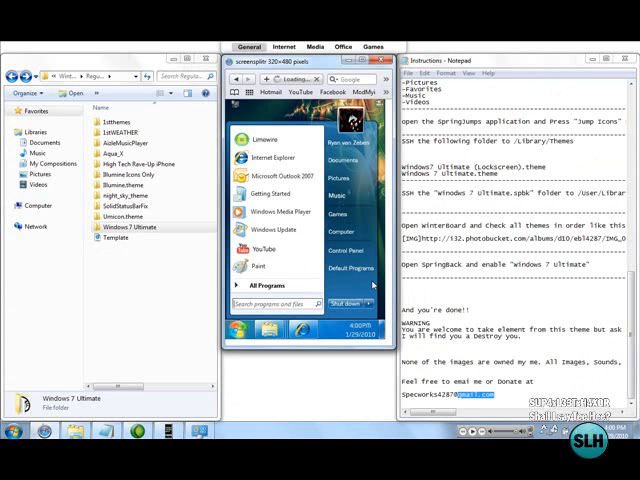
Step: Launch an app from the themed springboard so its Loading Data screen appears
left_click(232, 328)
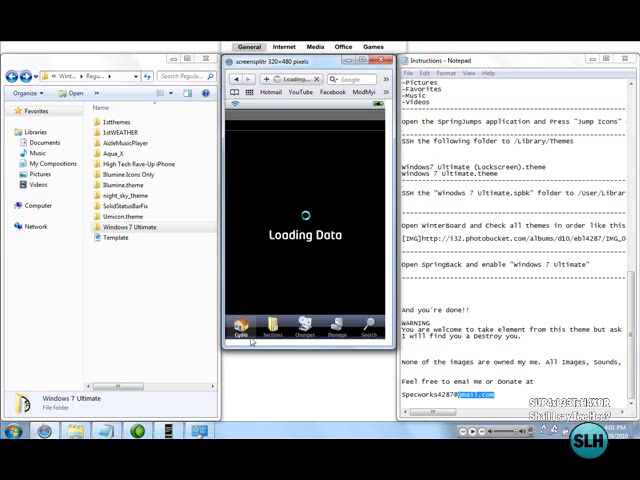
mouse_move(332, 312)
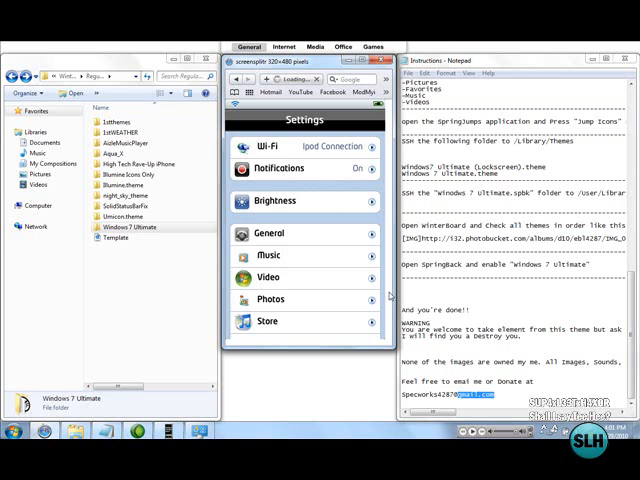
Step: Bring up the themed Settings list with Wi-Fi, Brightness and General options
scroll("down", 3)
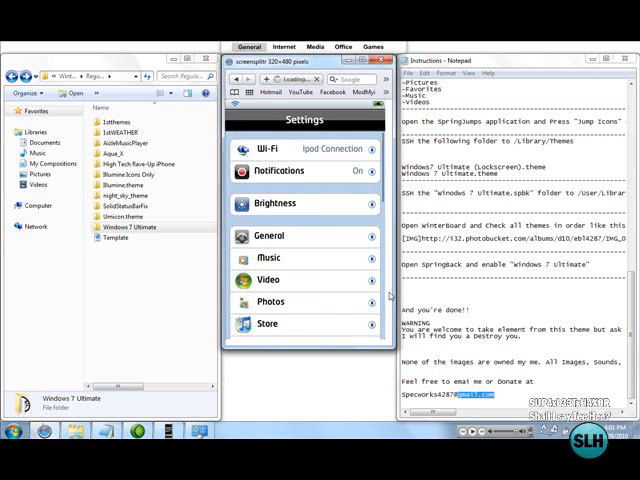
left_click(270, 240)
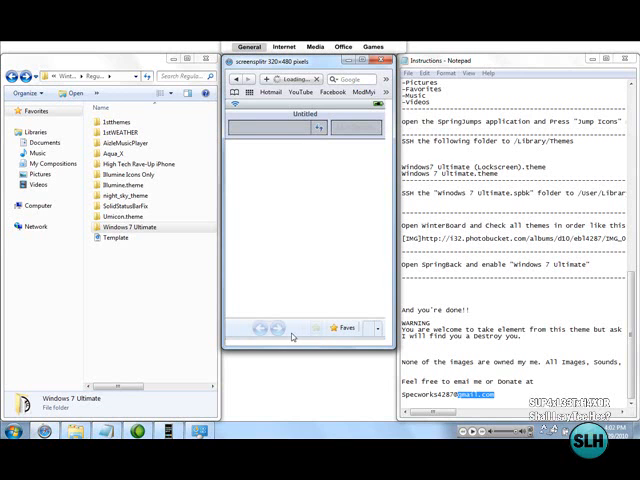
mouse_move(272, 328)
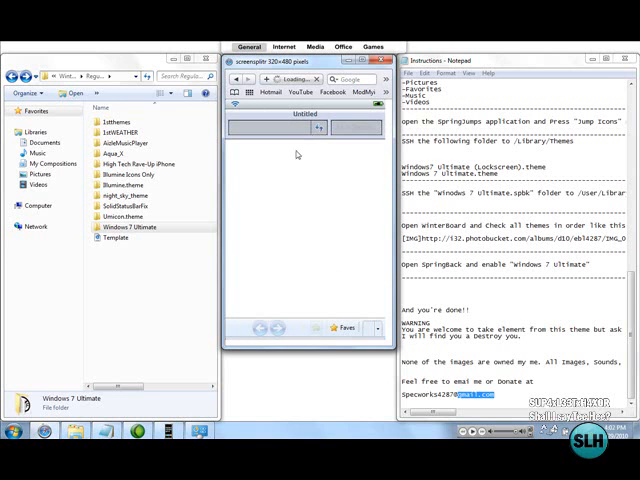
mouse_move(324, 356)
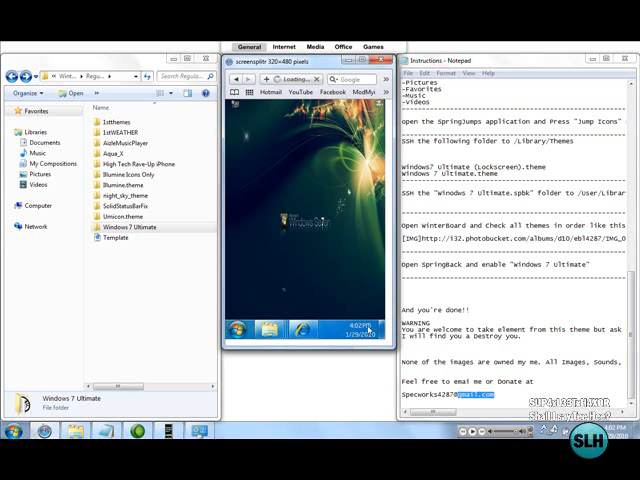
mouse_move(296, 264)
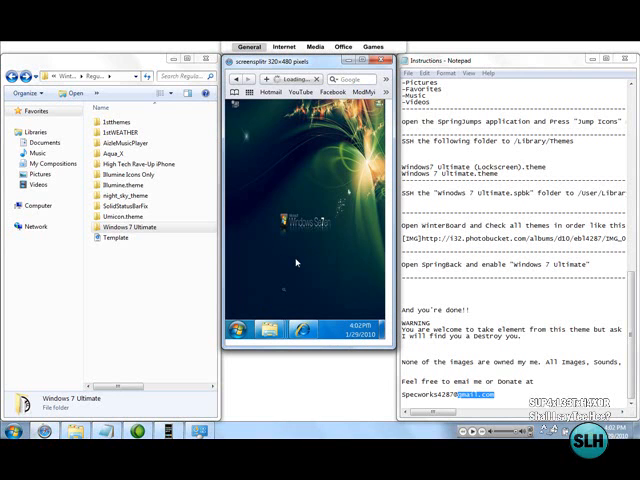
Step: Return to the Windows 7-style home screen showing its desktop icons and dark wallpaper
left_click(236, 332)
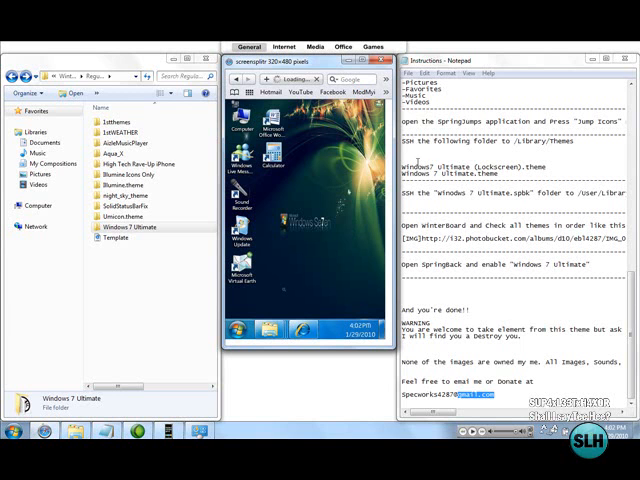
scroll("up", 3)
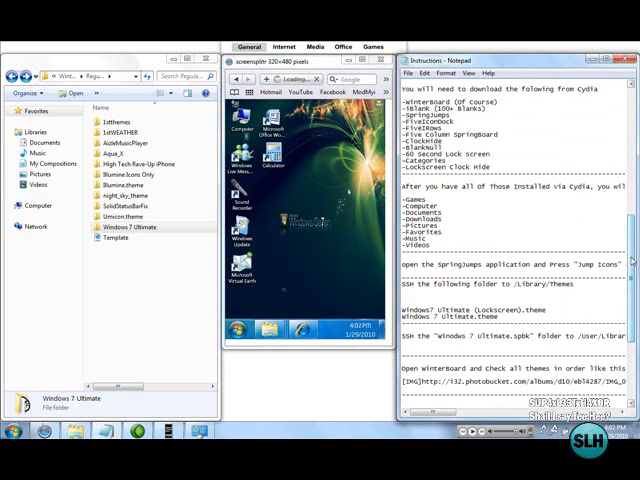
scroll("up", 3)
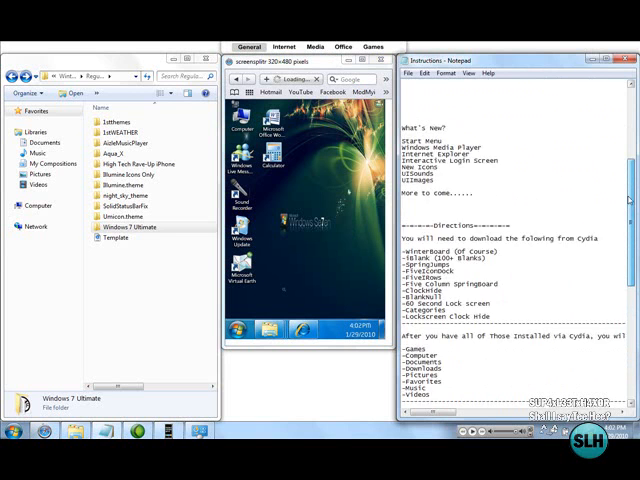
scroll("up", 3)
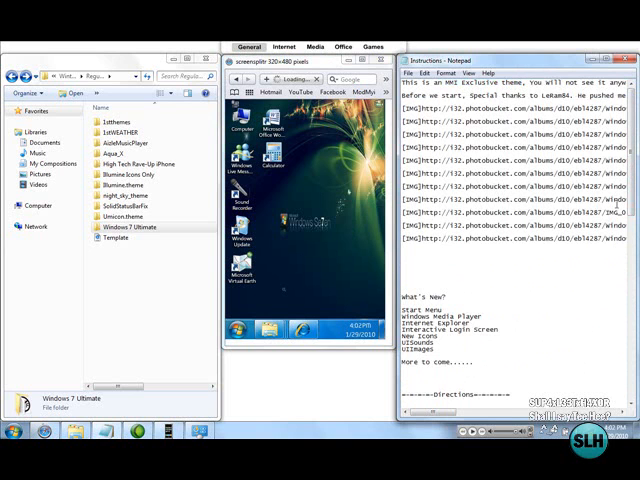
scroll("down", 3)
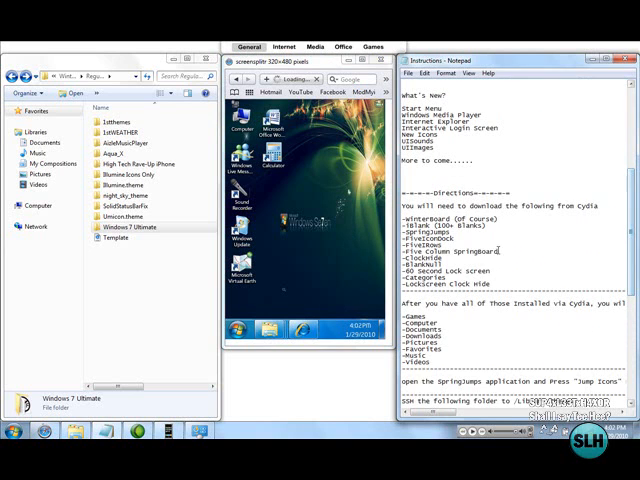